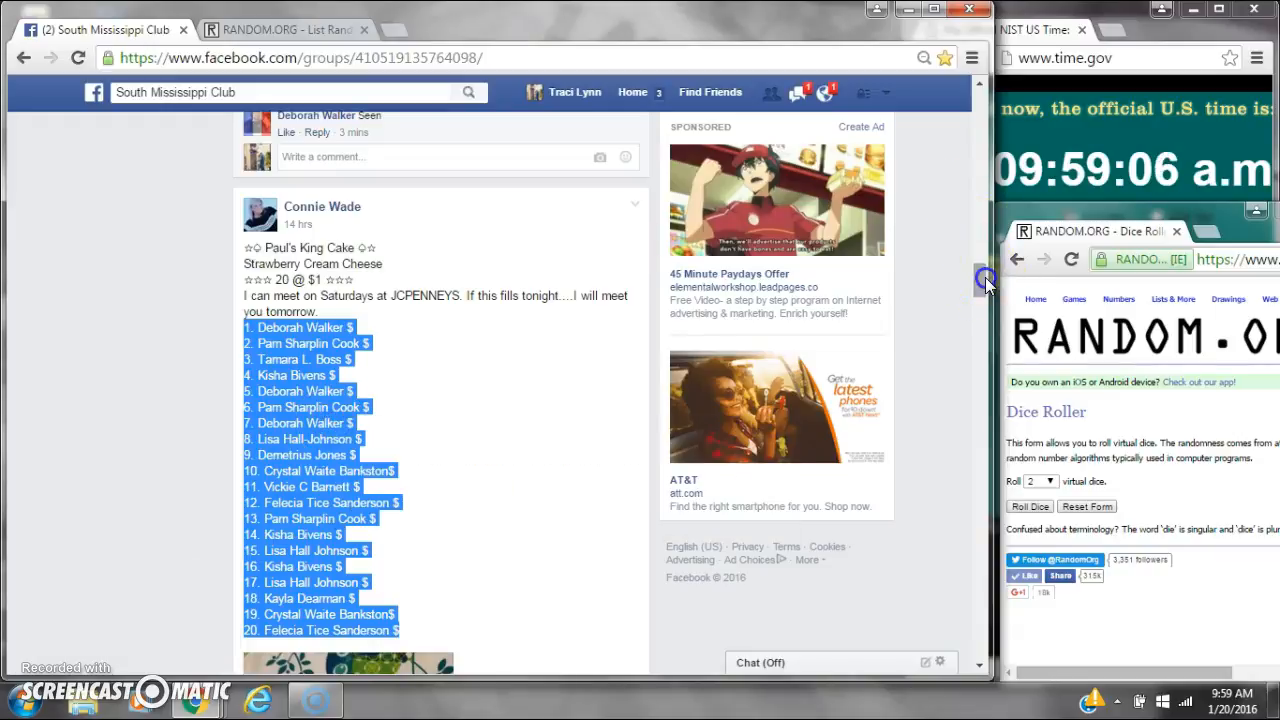
- Scroll down to the raffle post's 'setting up' and 'live' comments
scroll("down", 3)
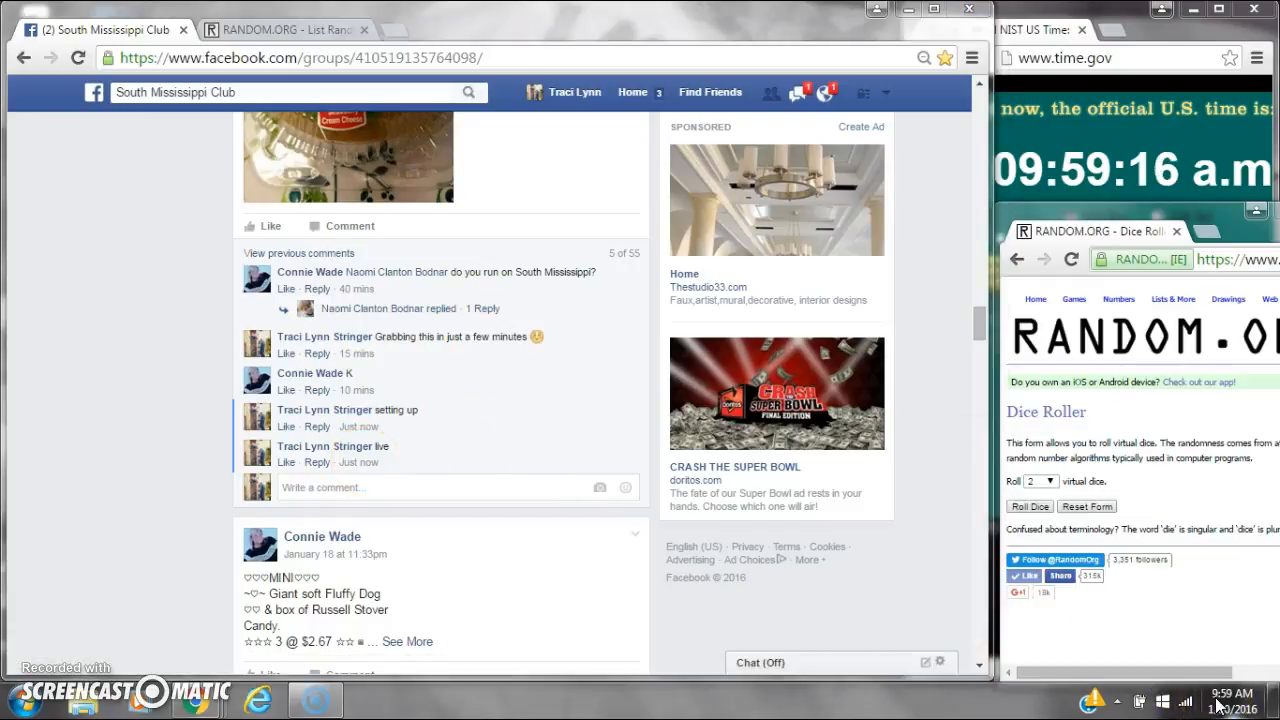
- Return to the List Randomizer holding the 20 names and roll two dice (1 and 3)
left_click(280, 29)
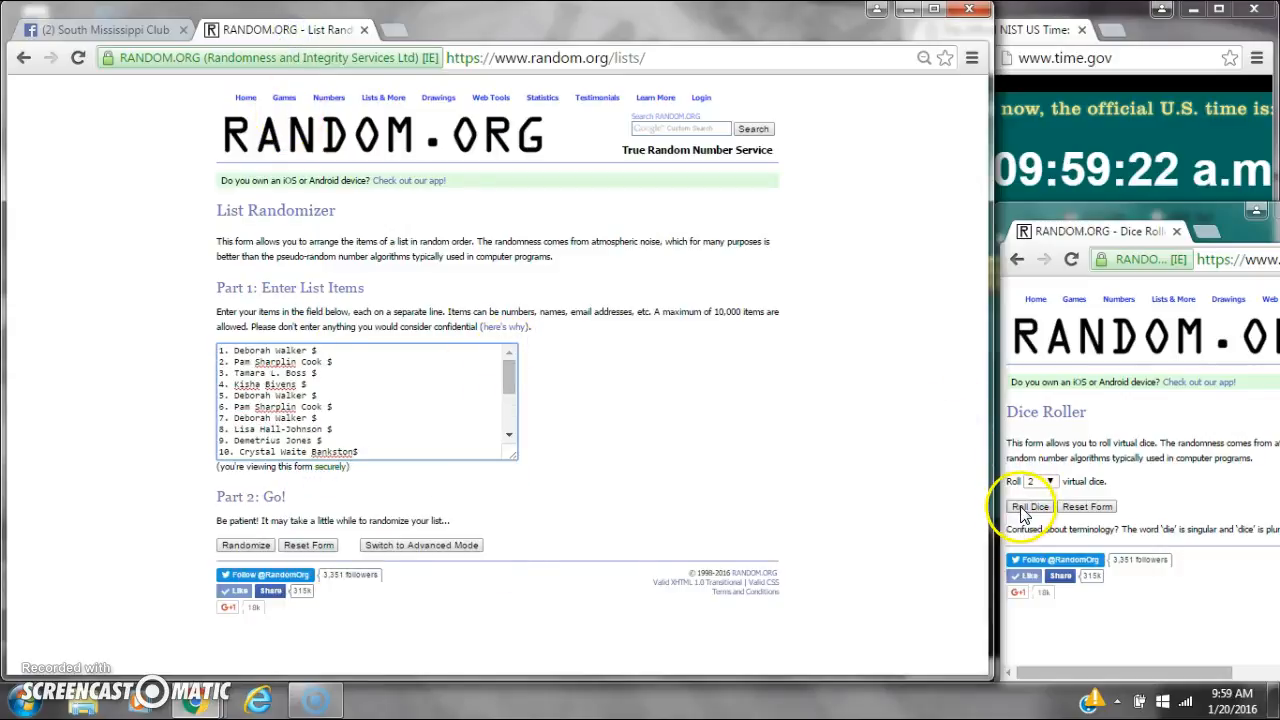
left_click(1029, 506)
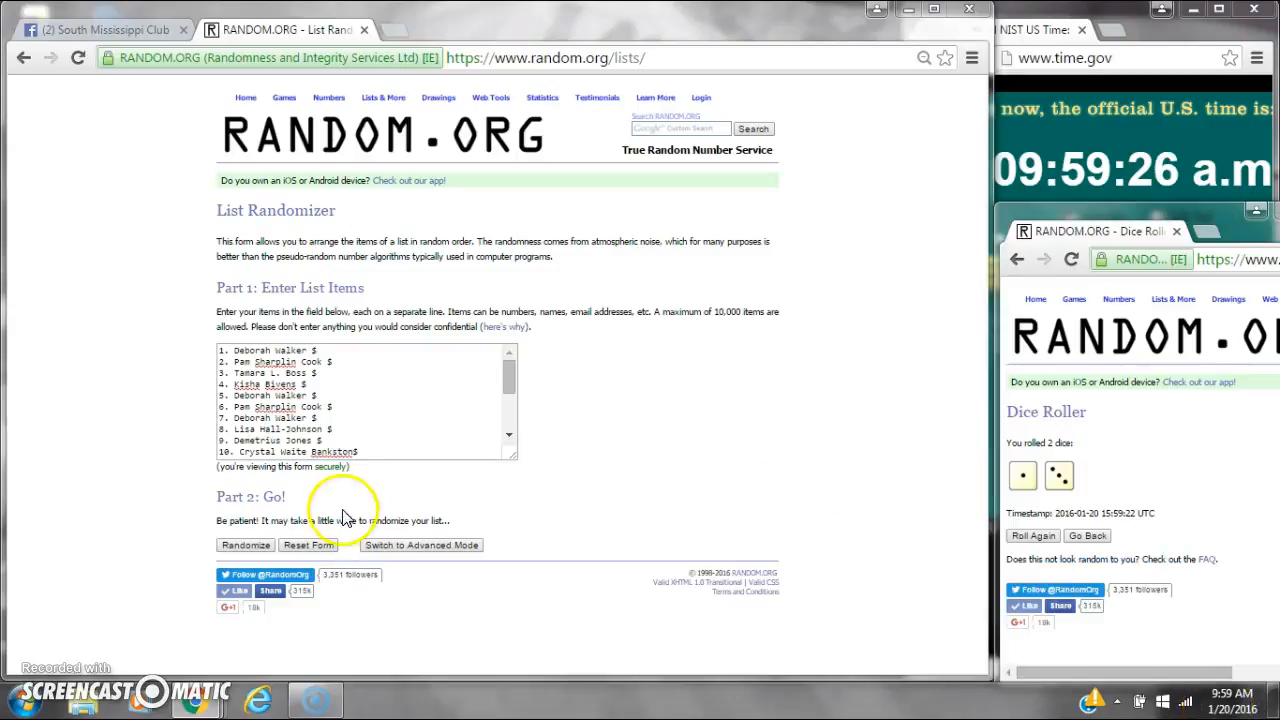
- Randomize the 20-entry list, then repeat twice for 3 randomizations
left_click(245, 545)
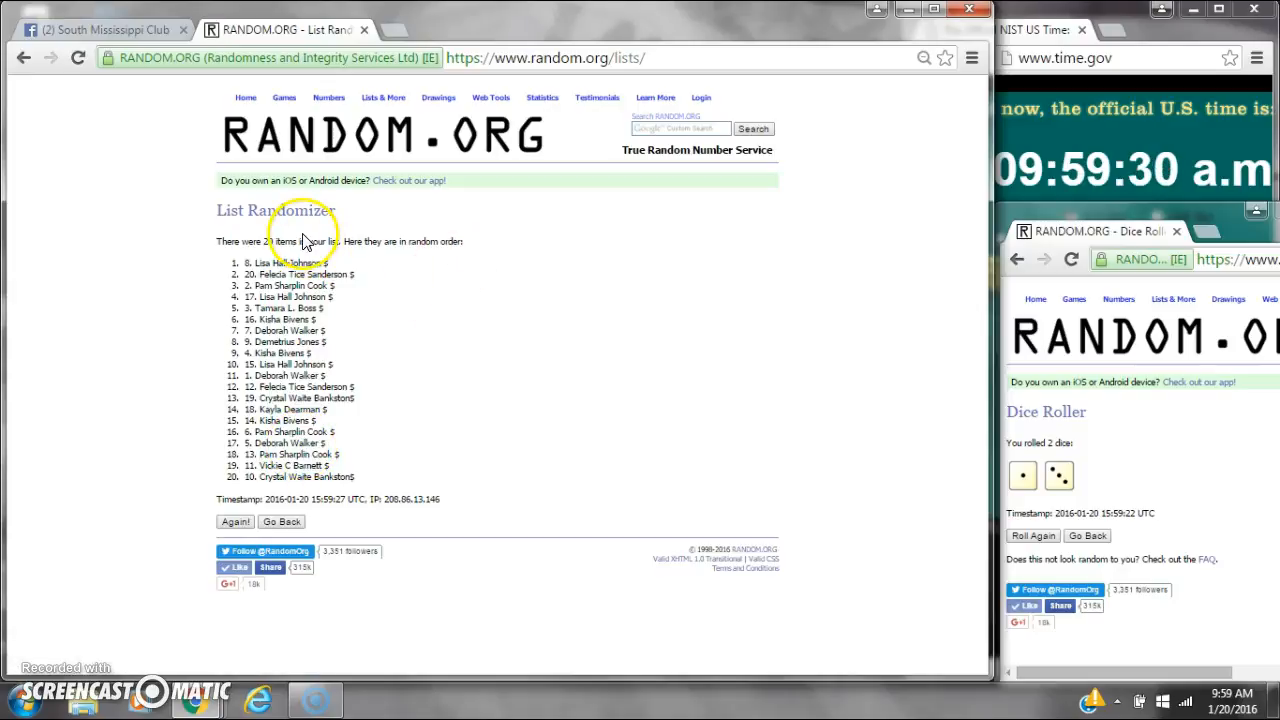
mouse_move(1050, 660)
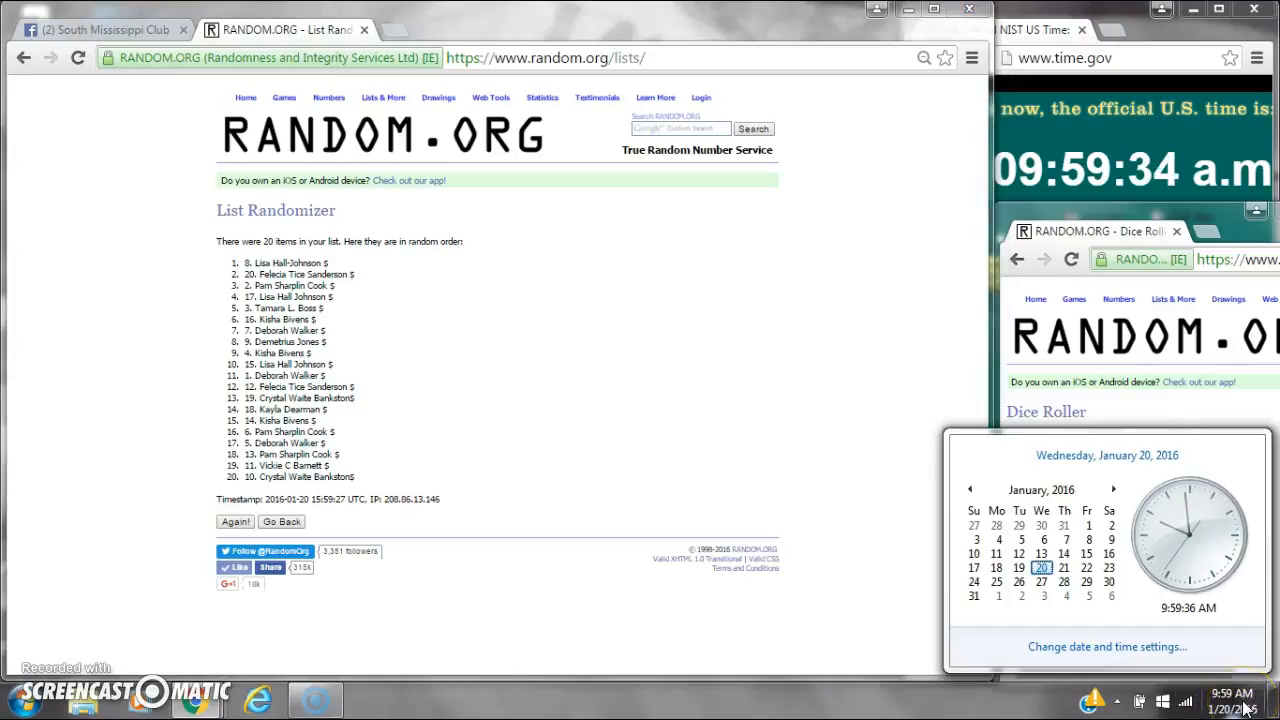
left_click(235, 521)
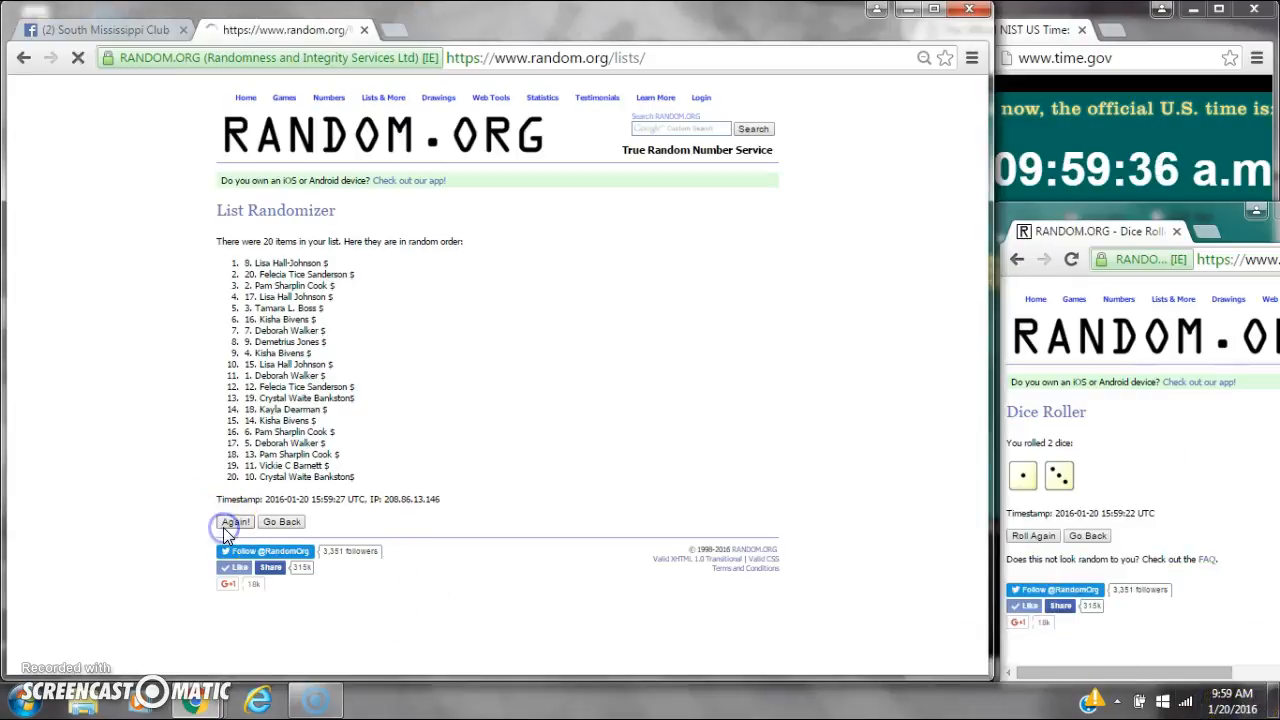
left_click(235, 521)
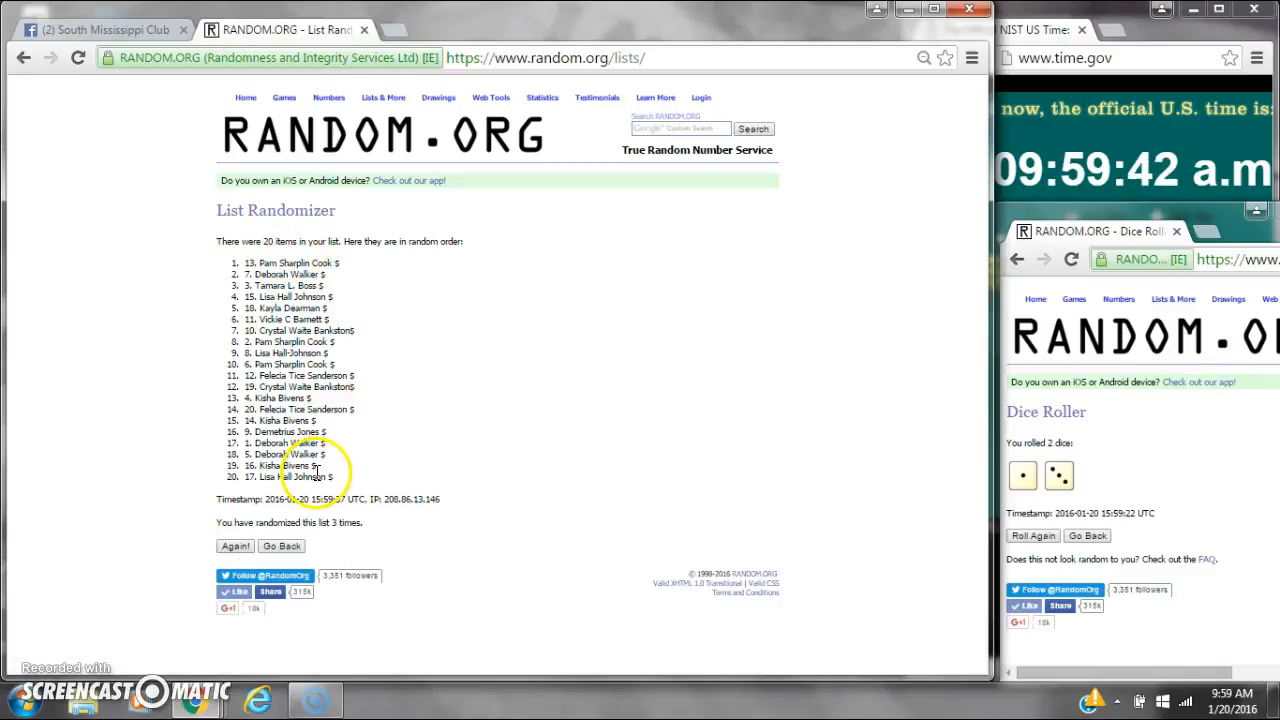
mouse_move(918, 483)
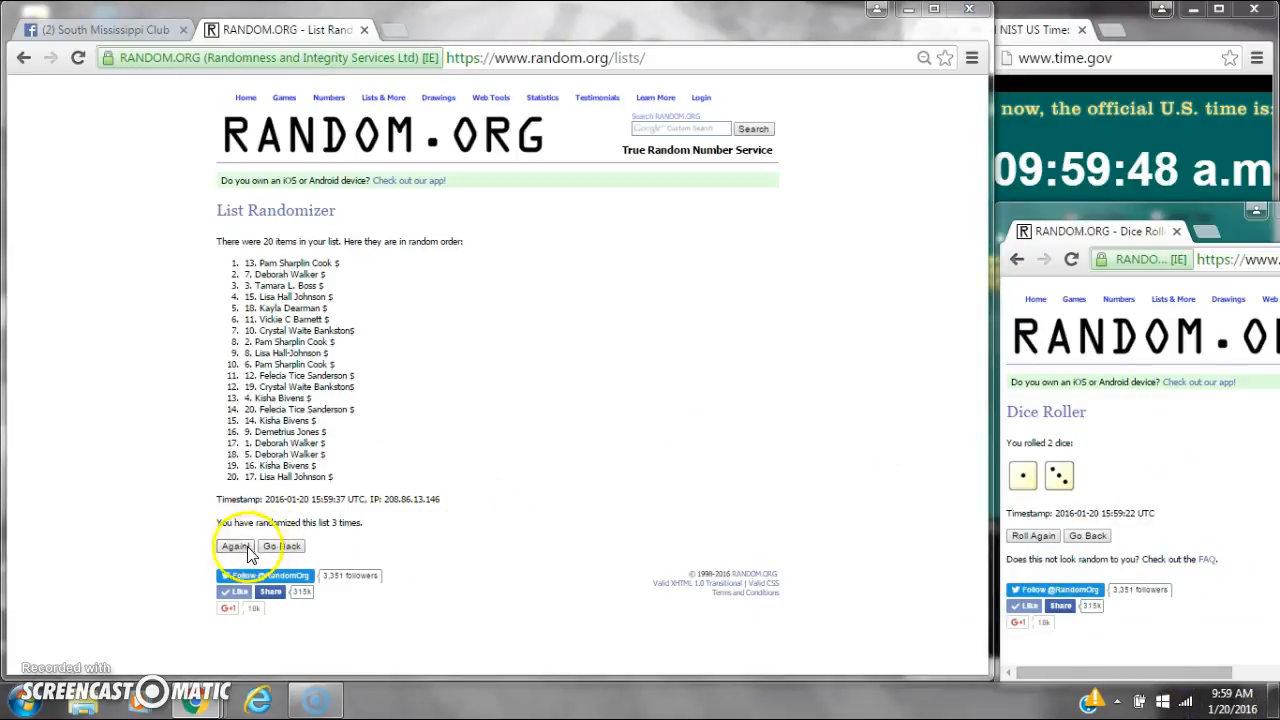
- Randomize the list once more for a total of 4 shuffles
left_click(235, 546)
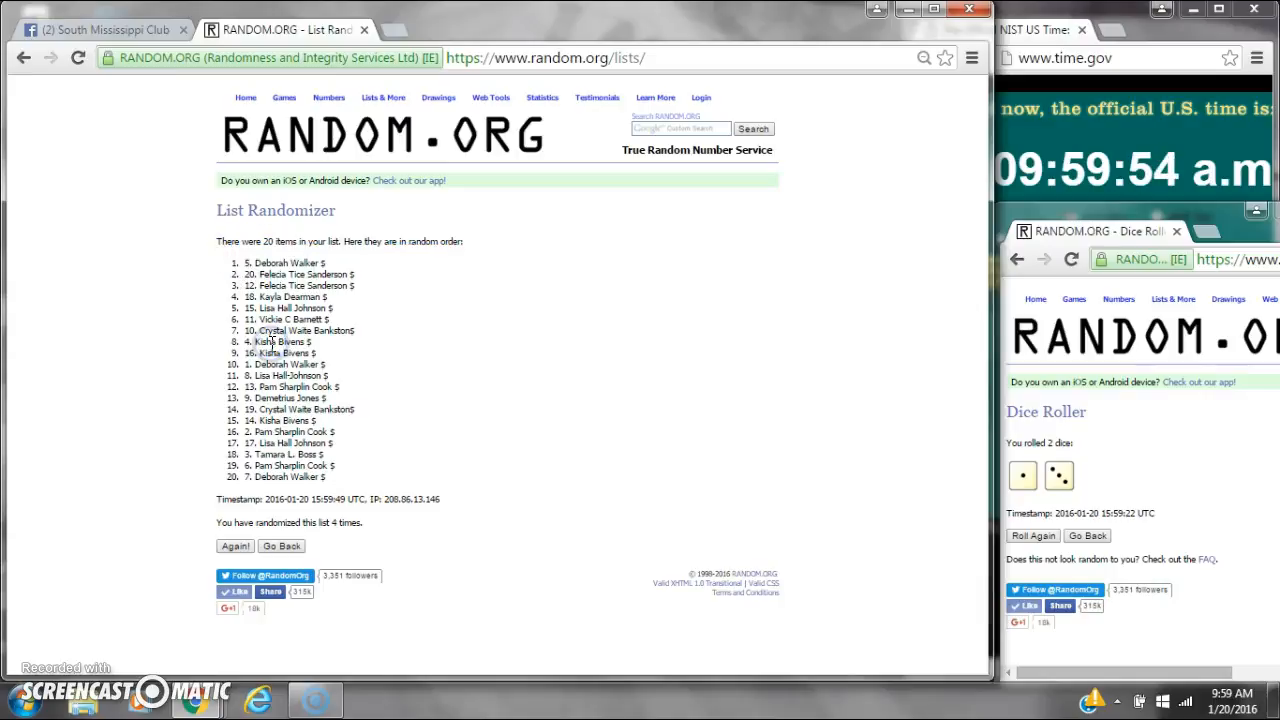
mouse_move(362, 285)
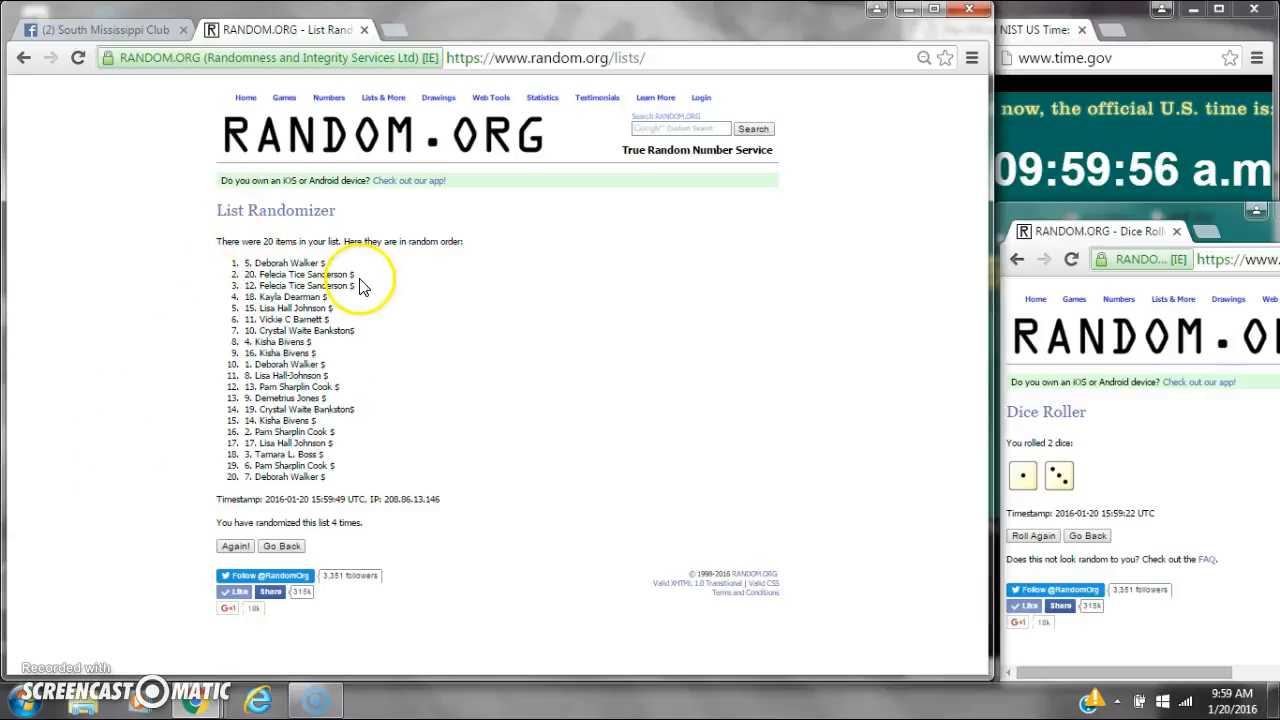
mouse_move(397, 488)
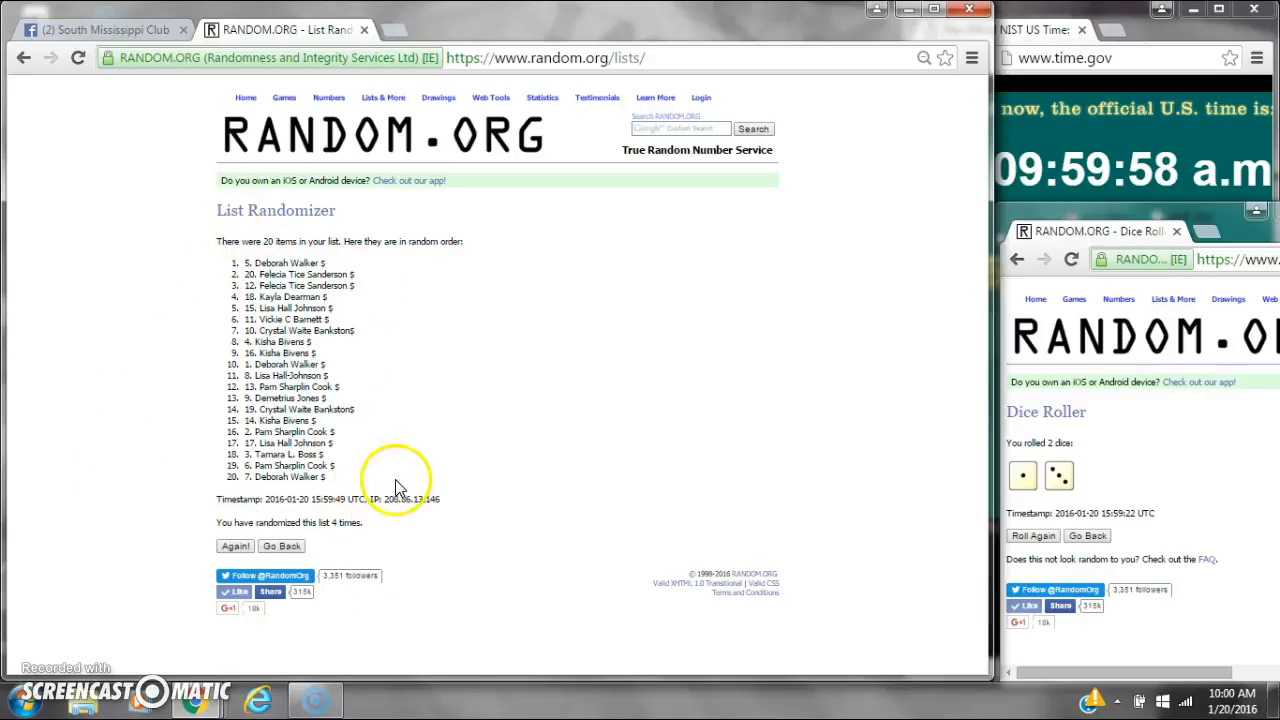
- Comment 'done' on the Facebook raffle post and return to the randomized list
left_click(100, 29)
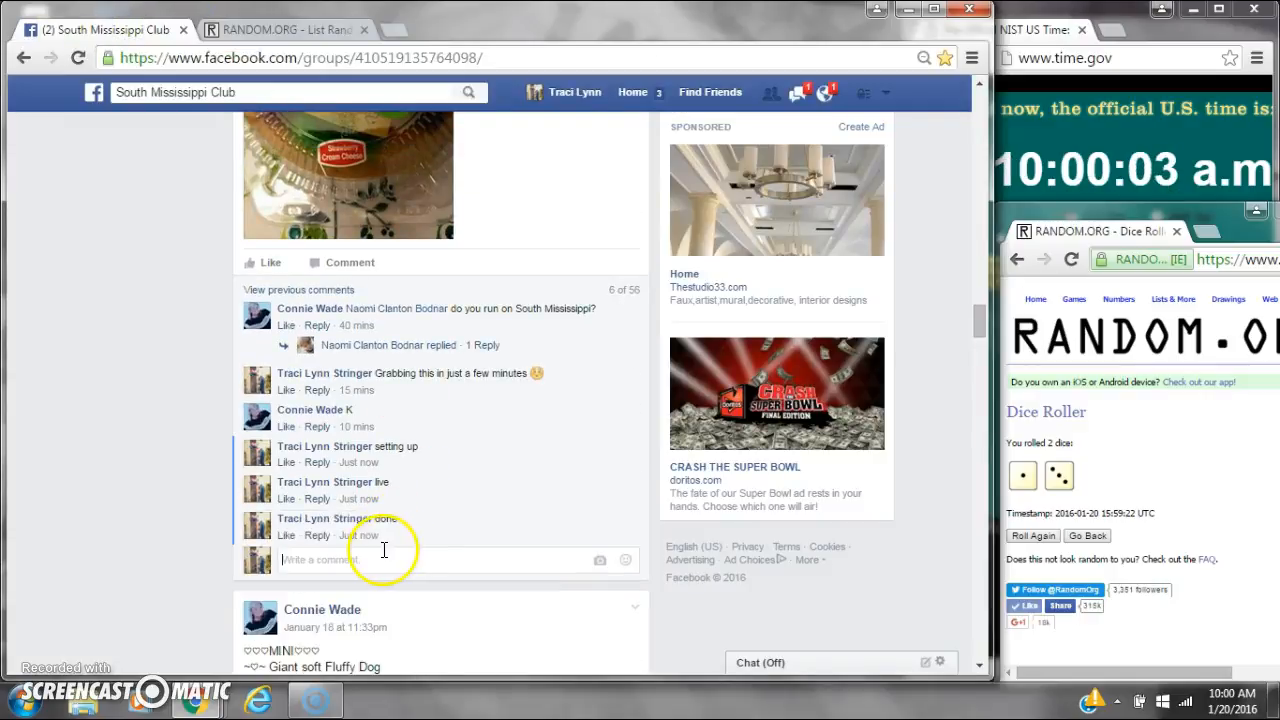
mouse_move(359, 535)
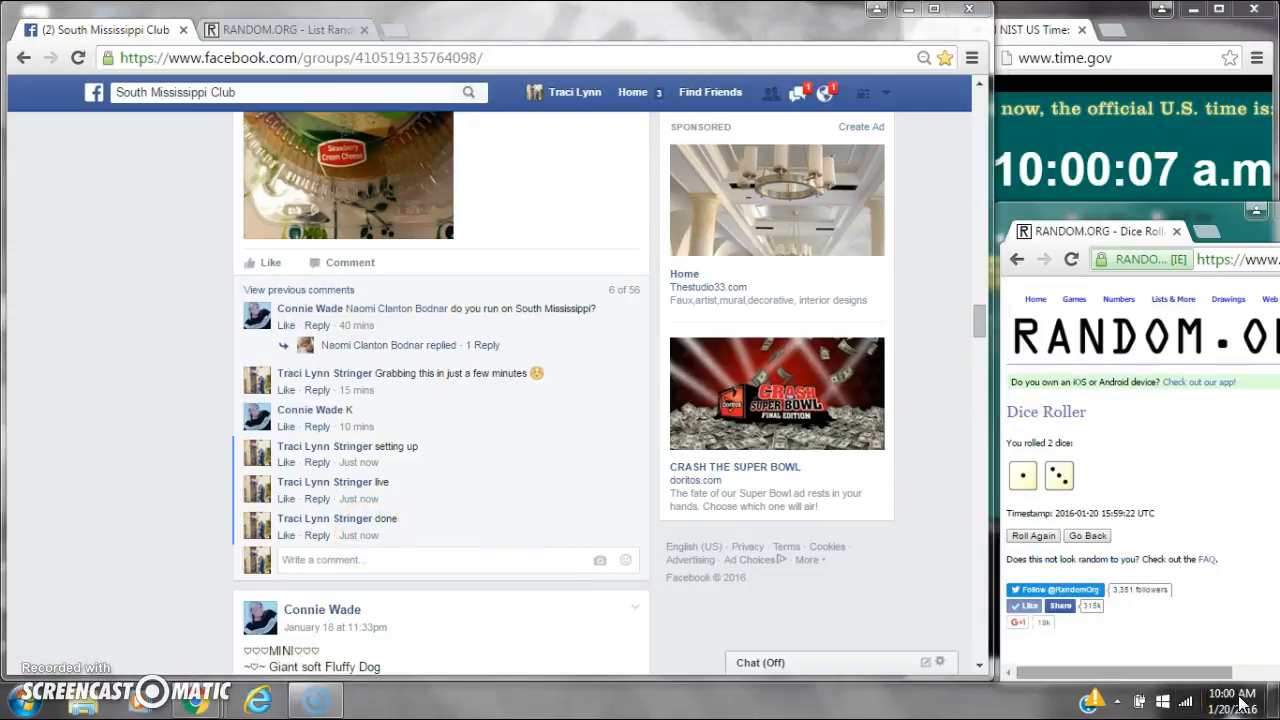
left_click(285, 29)
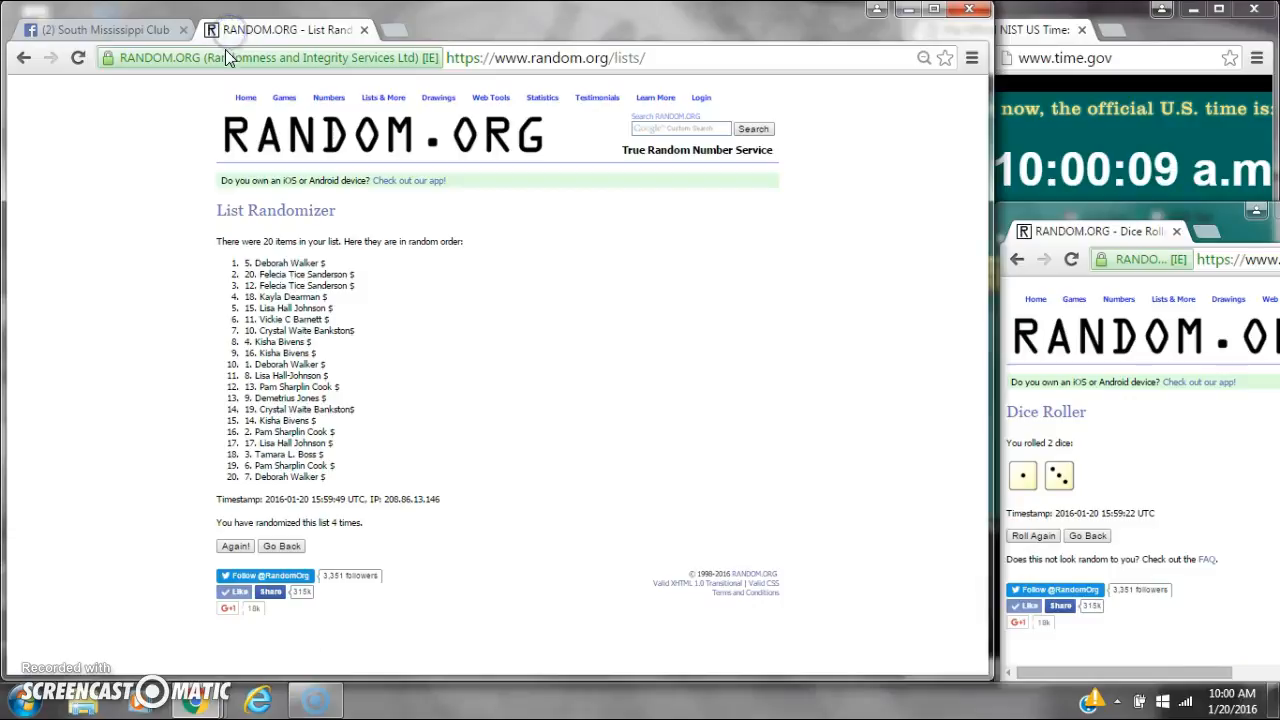